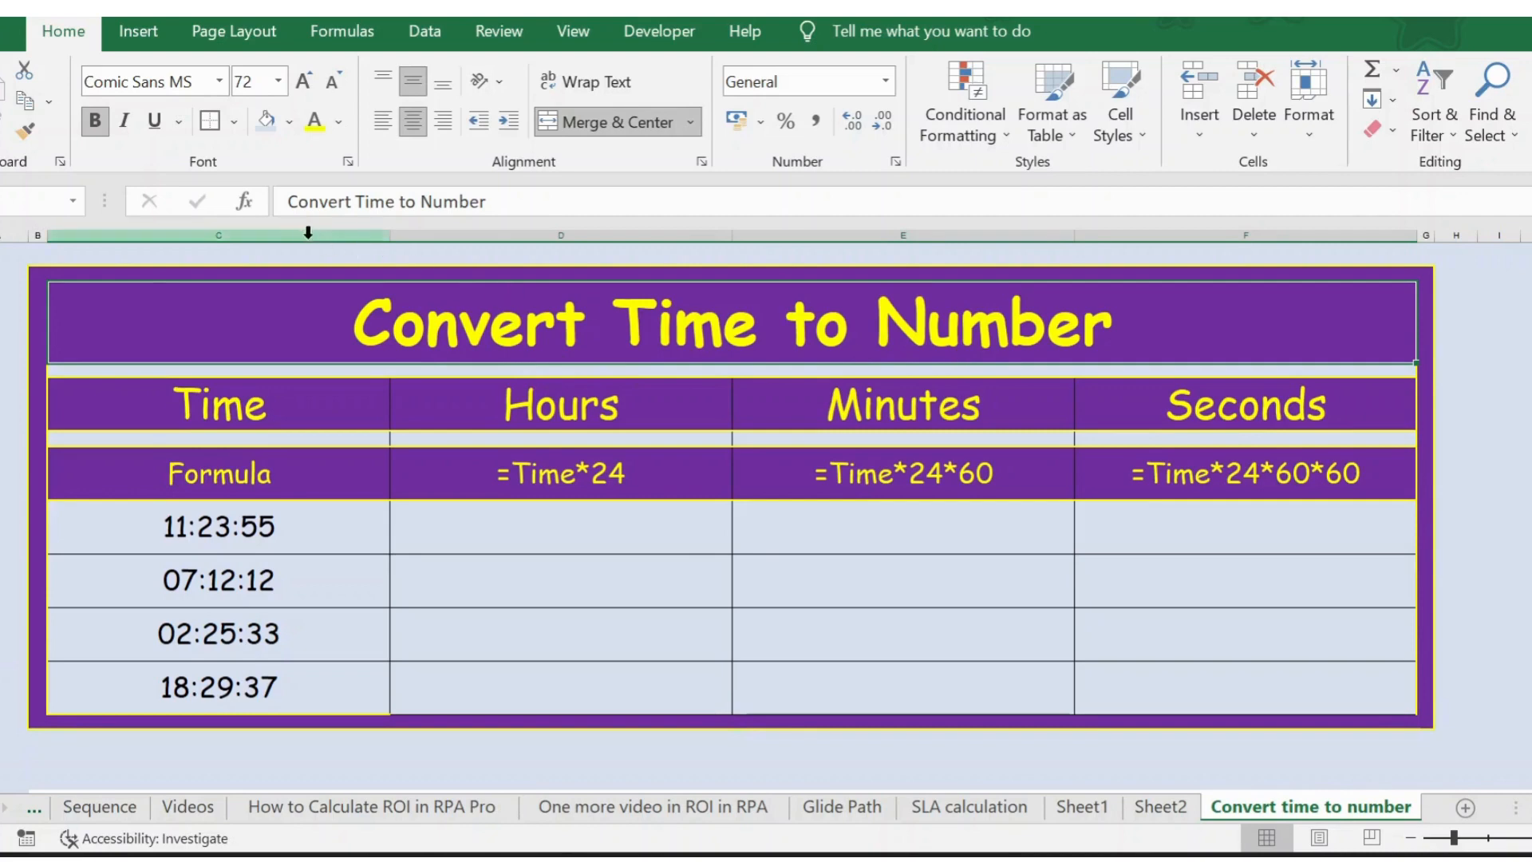
Enter =C8*24 in the first Hours cell, D8
click(217, 234)
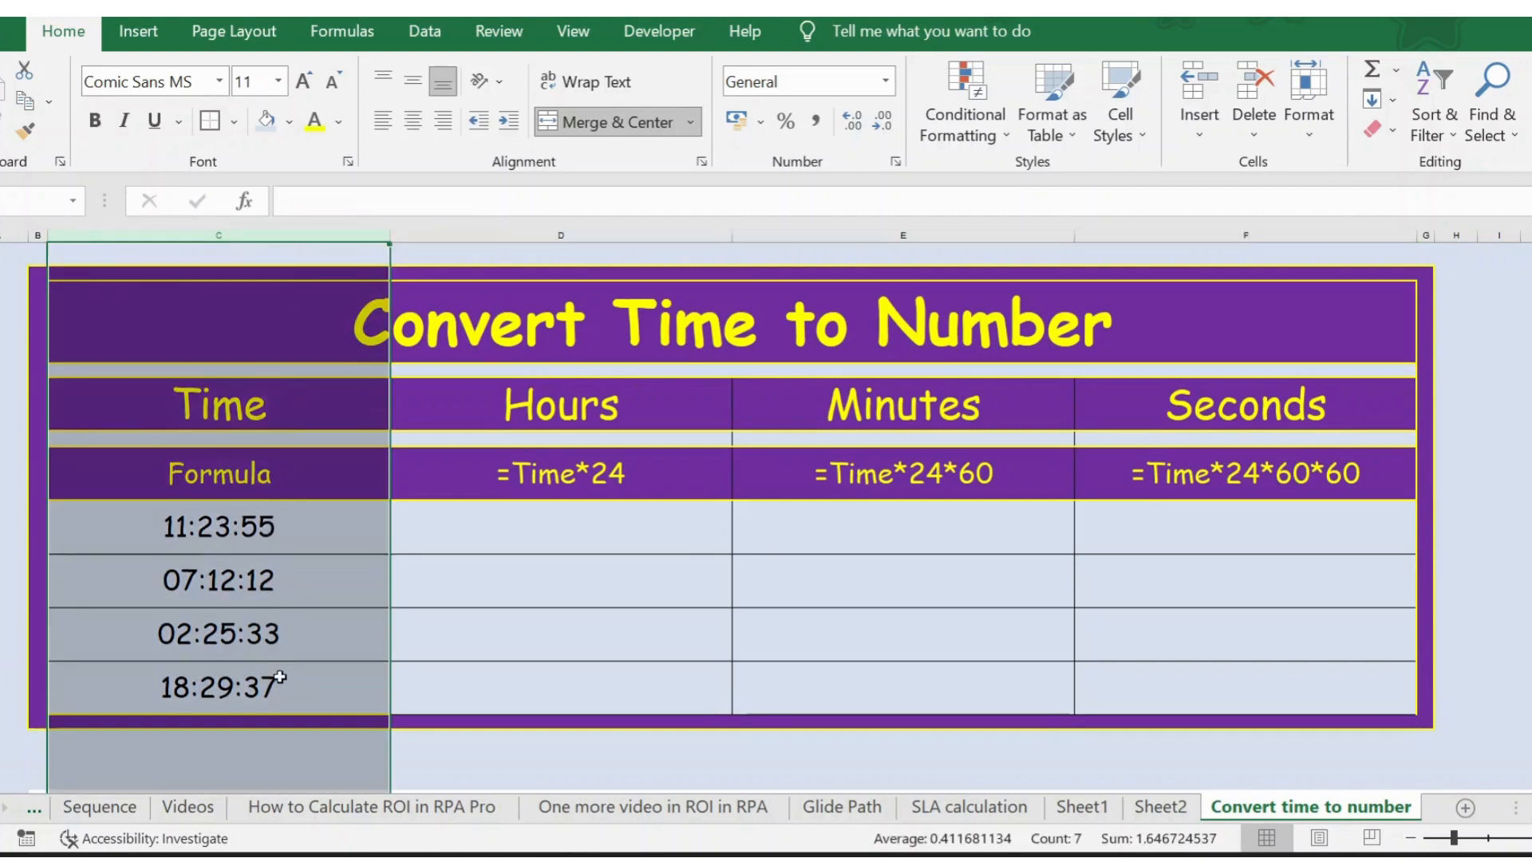
click(560, 526)
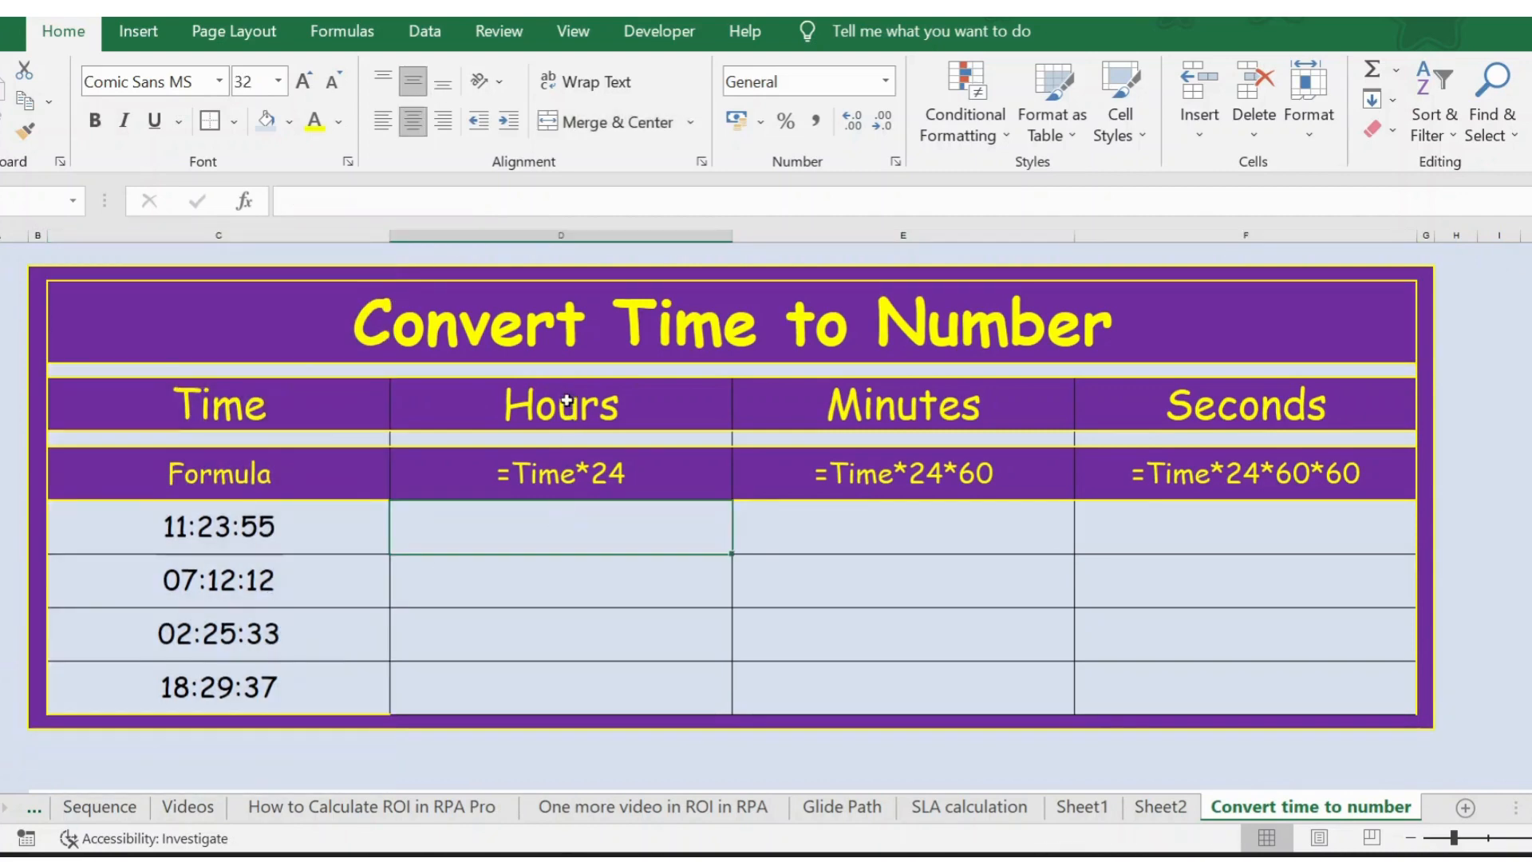
text(=)
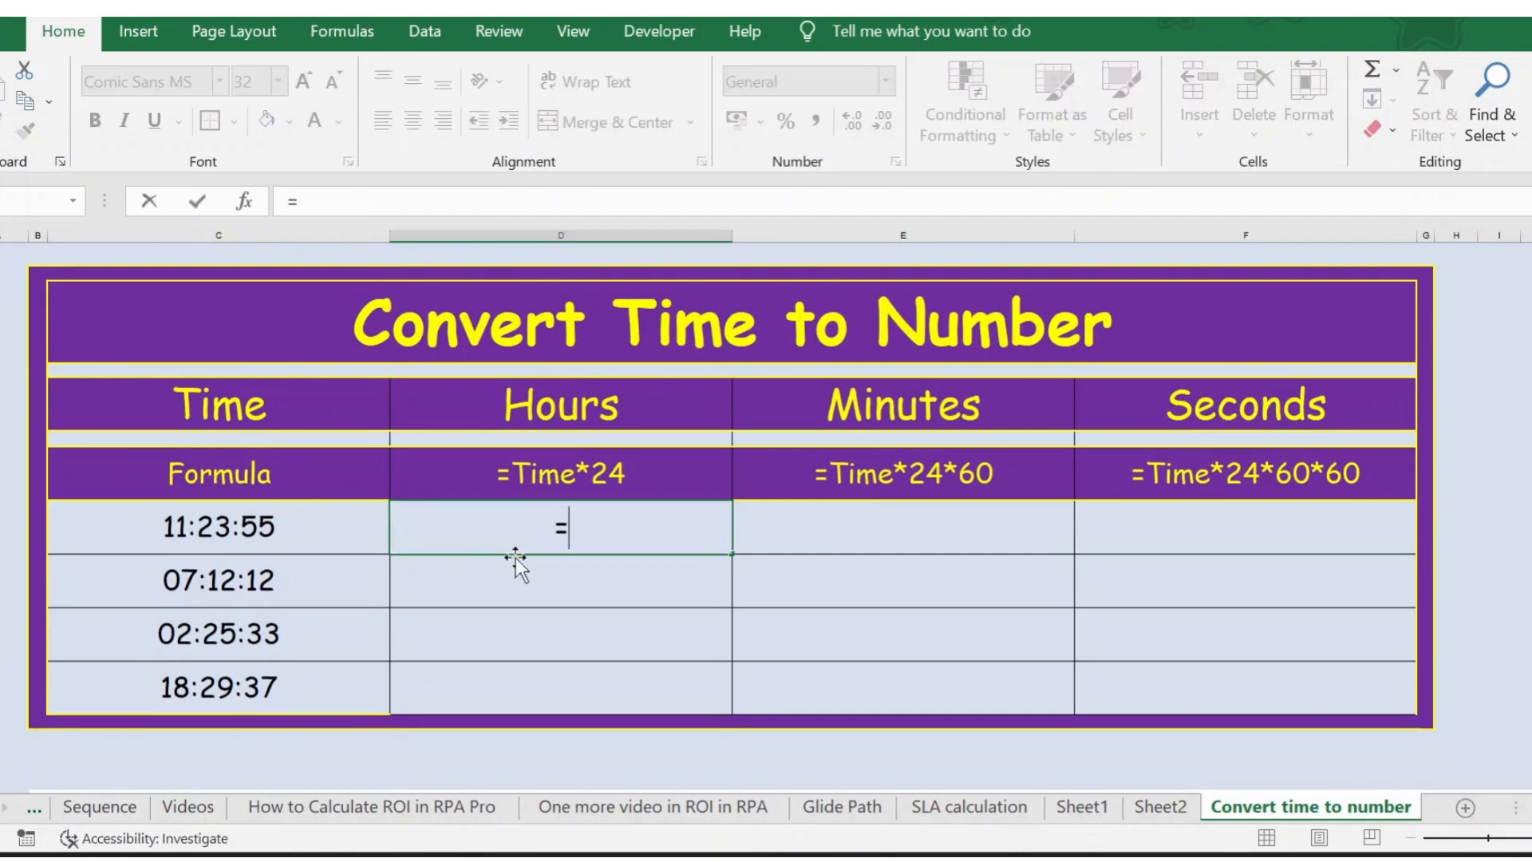
mouse_move(290, 526)
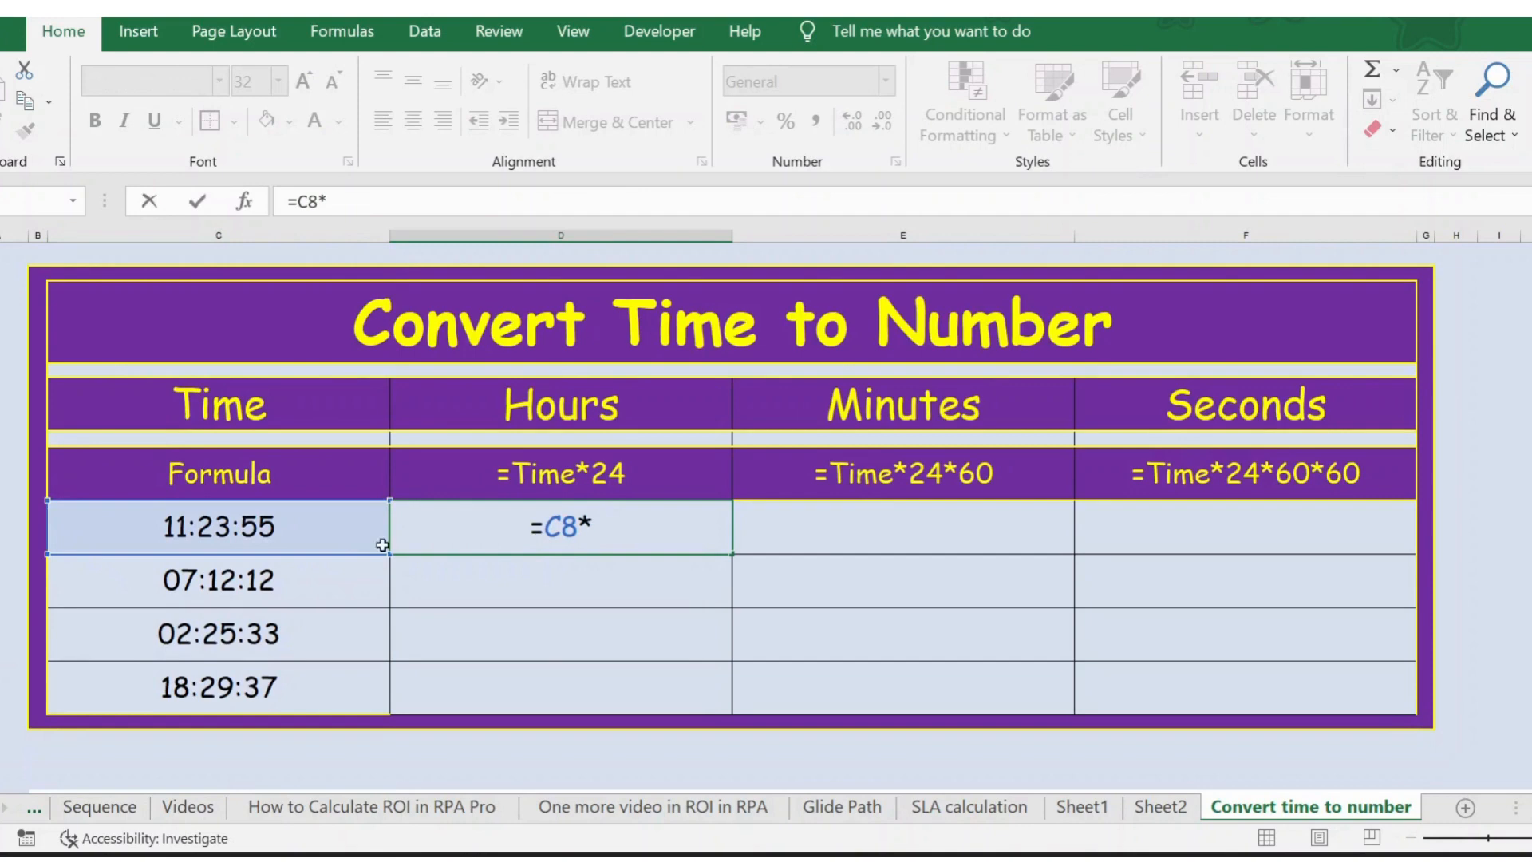
text(24)
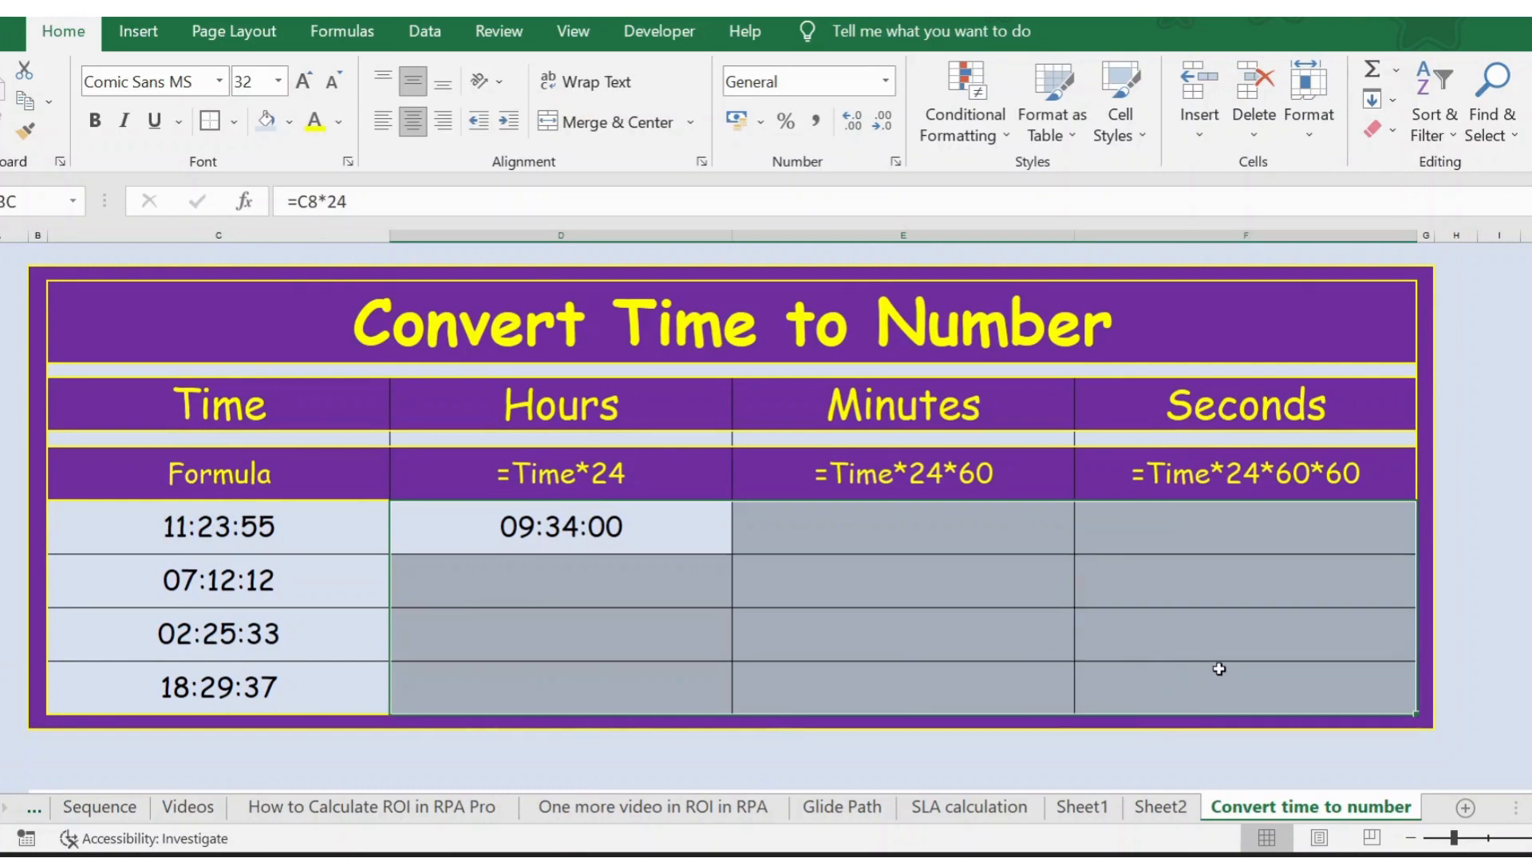
Format the Hours result as a whole number and fill it down to D11
click(801, 81)
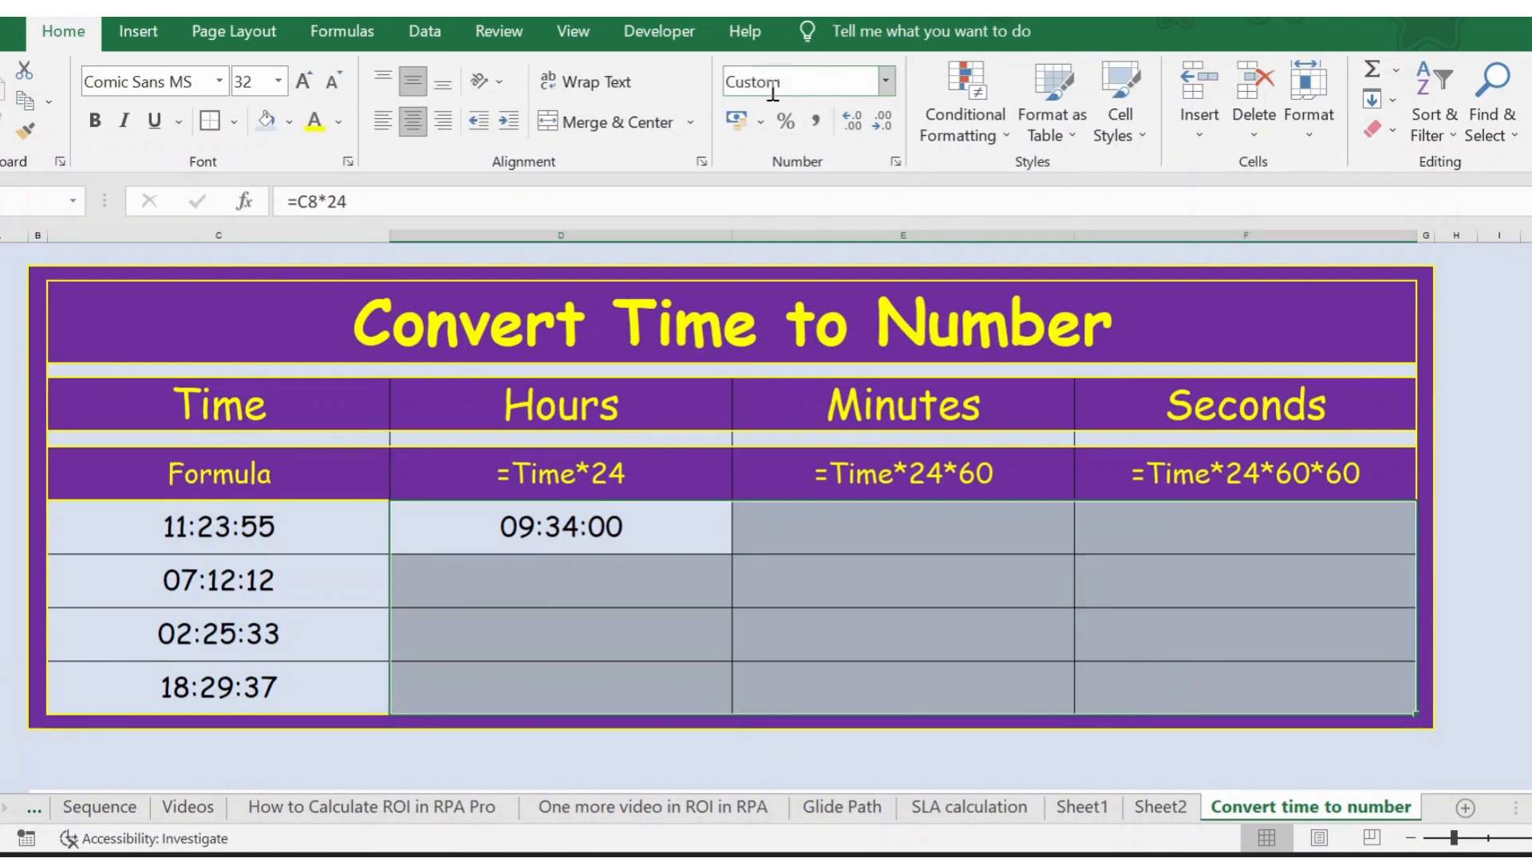
click(884, 81)
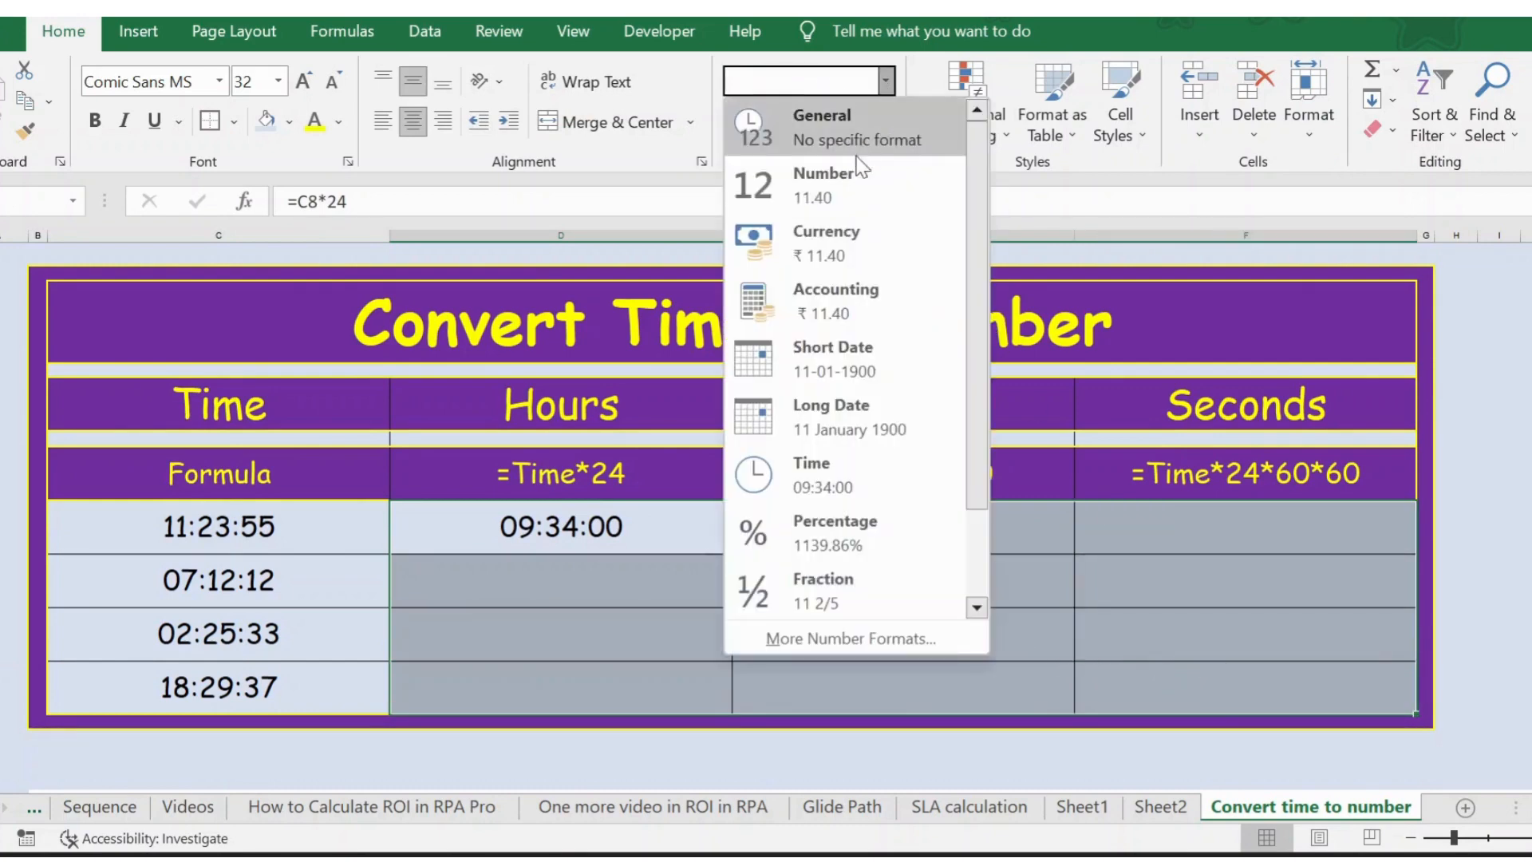
click(823, 184)
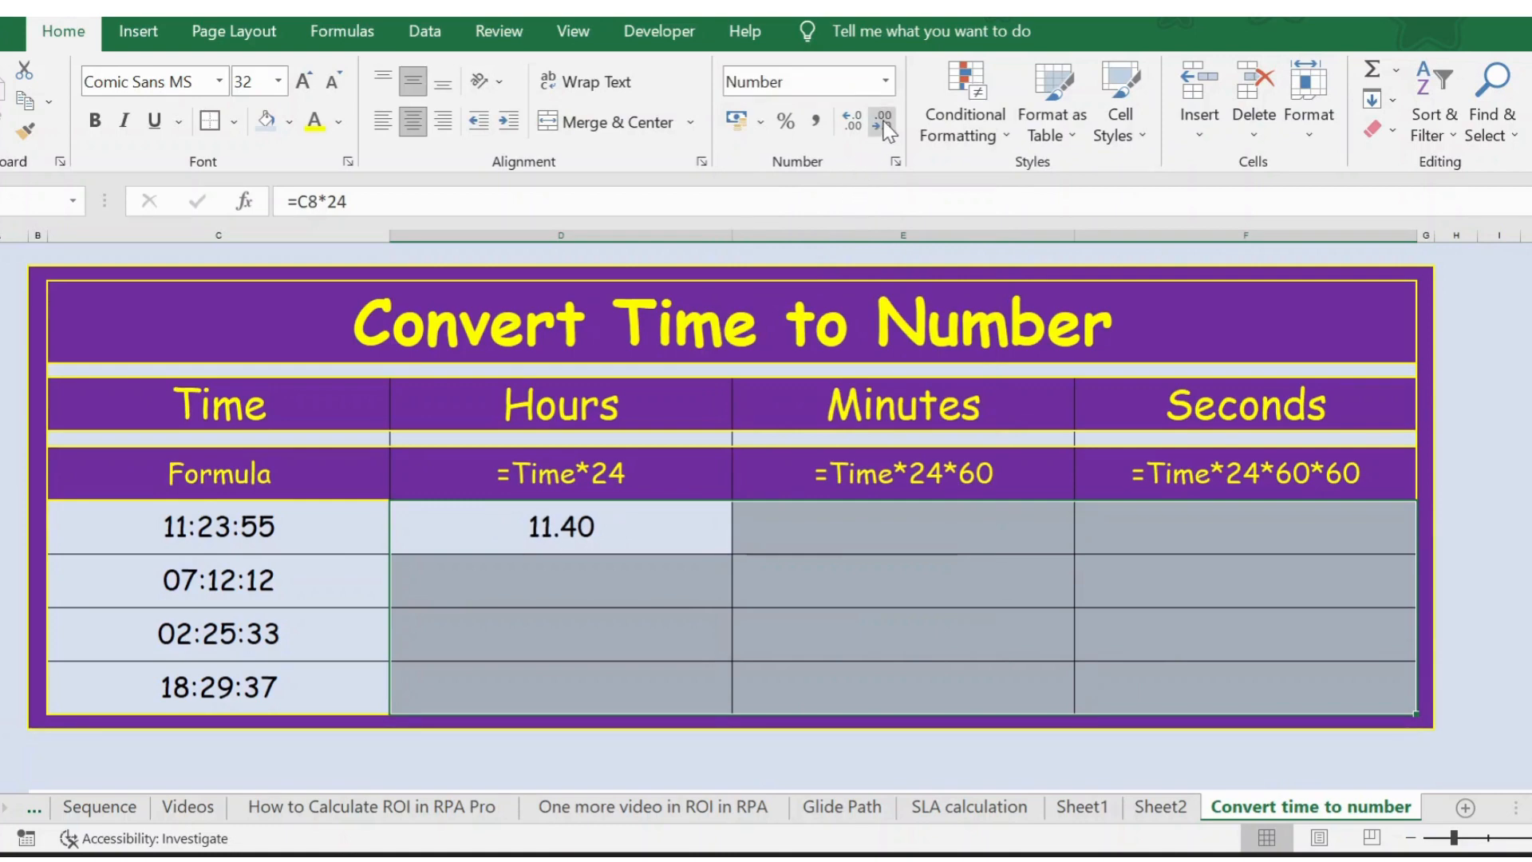
click(881, 122)
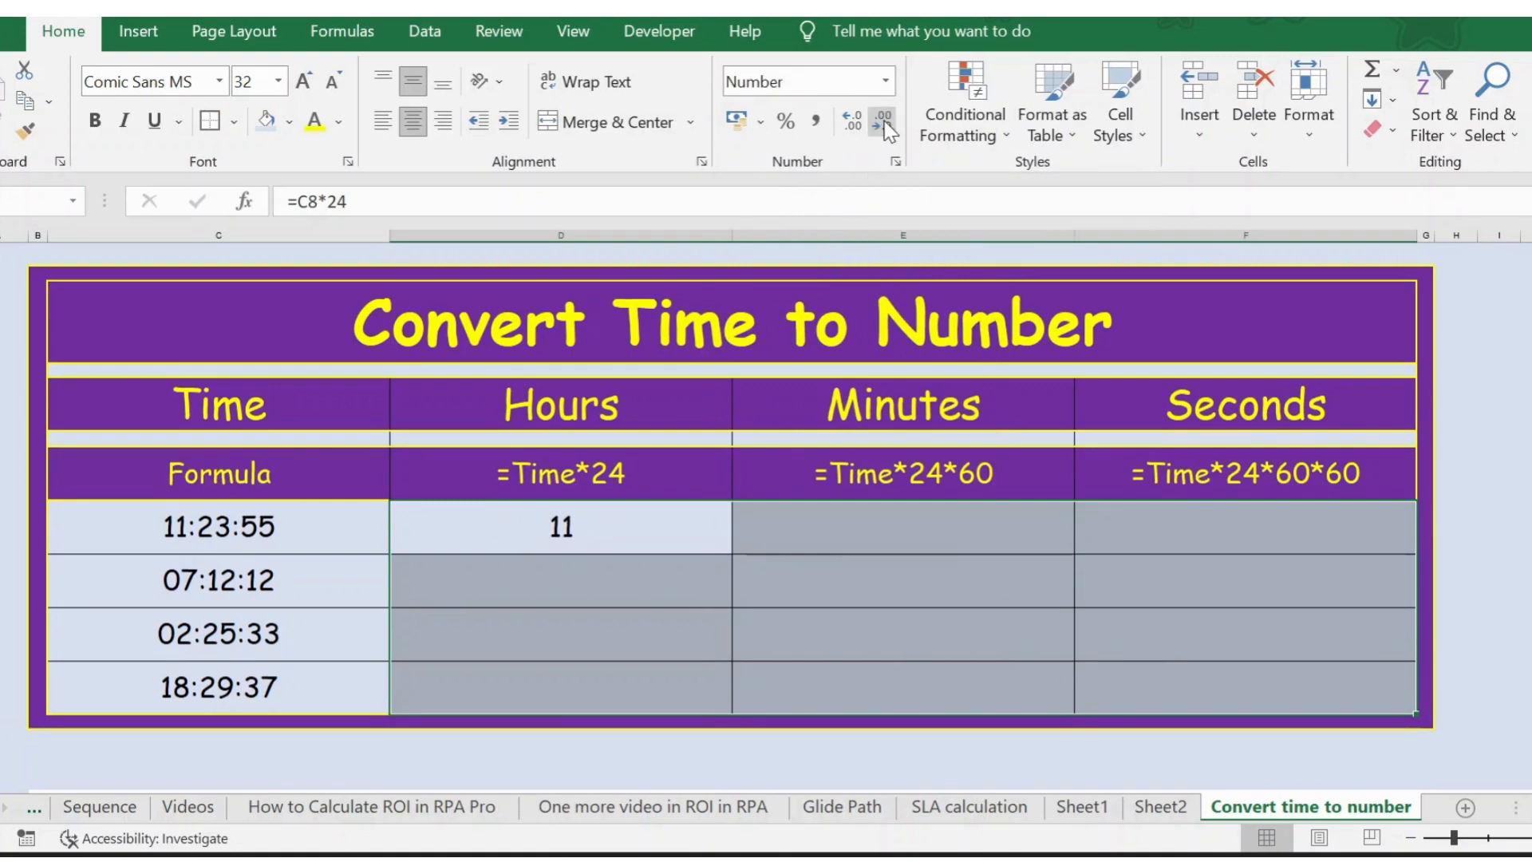
click(560, 580)
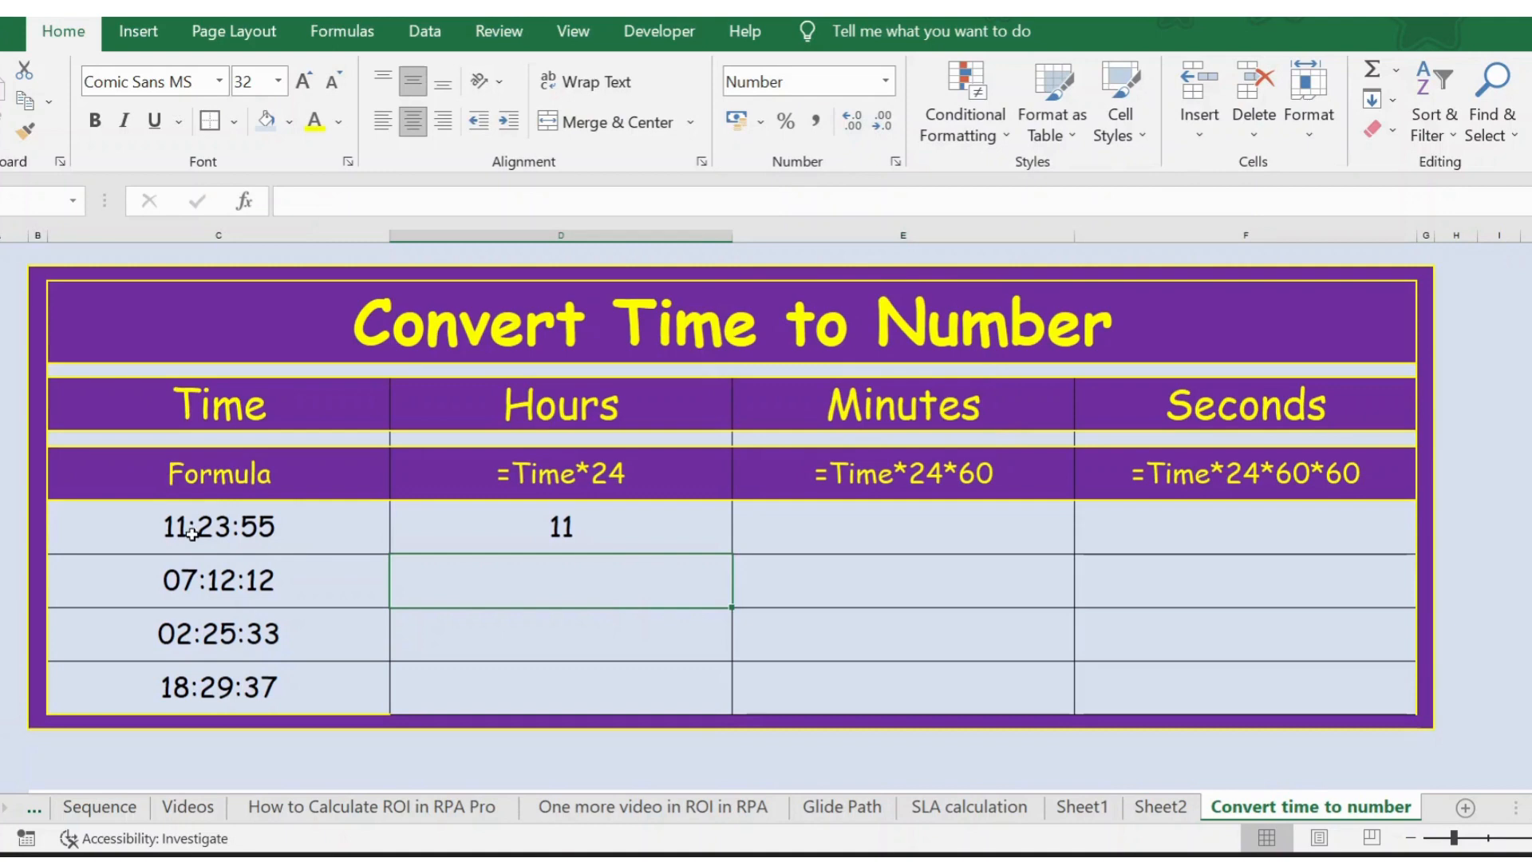
click(560, 526)
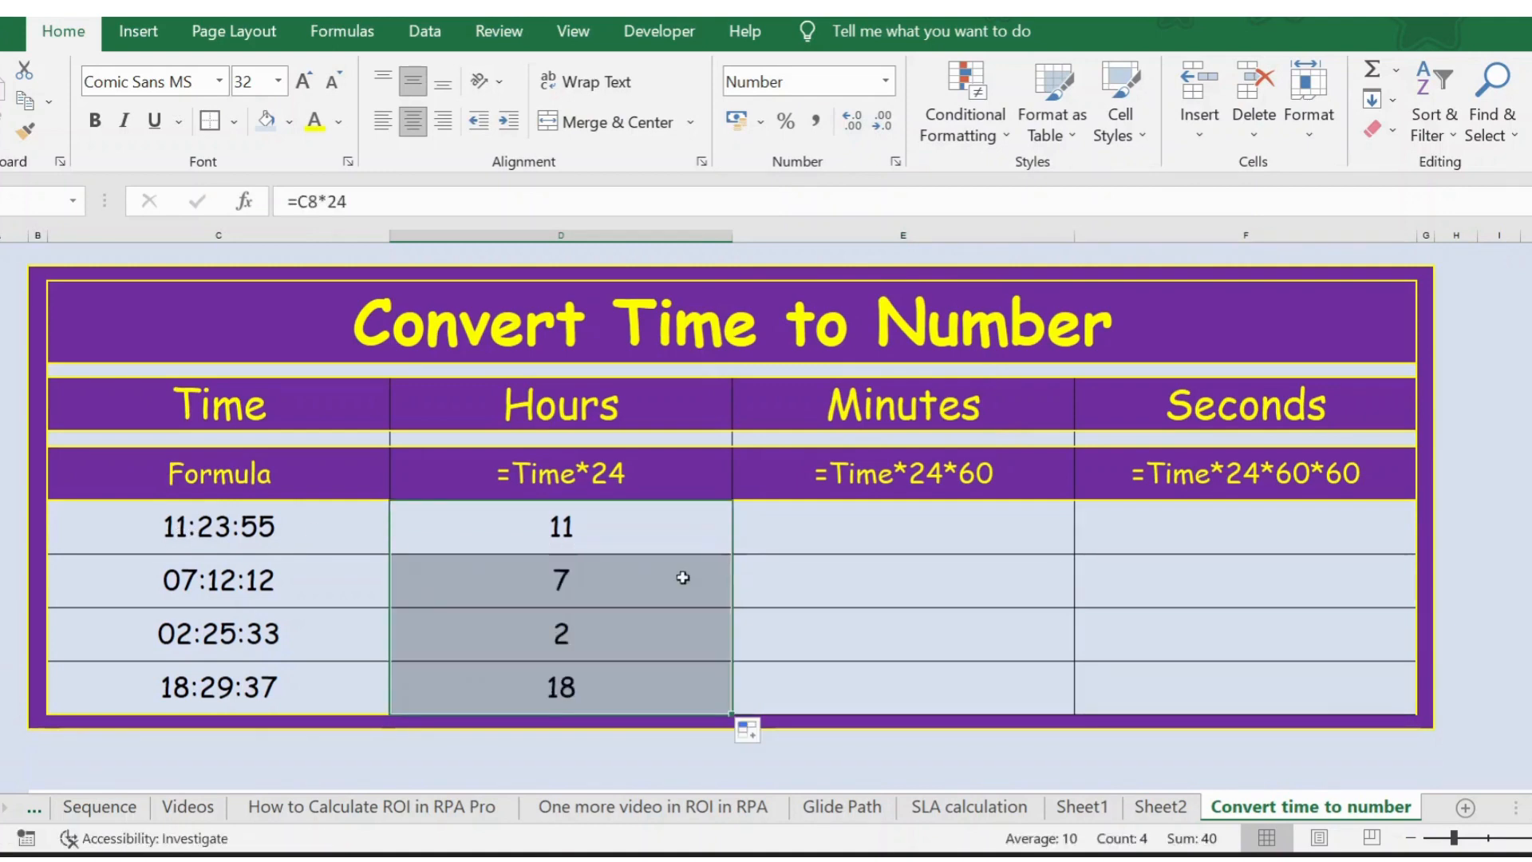
mouse_move(878, 557)
text(=)
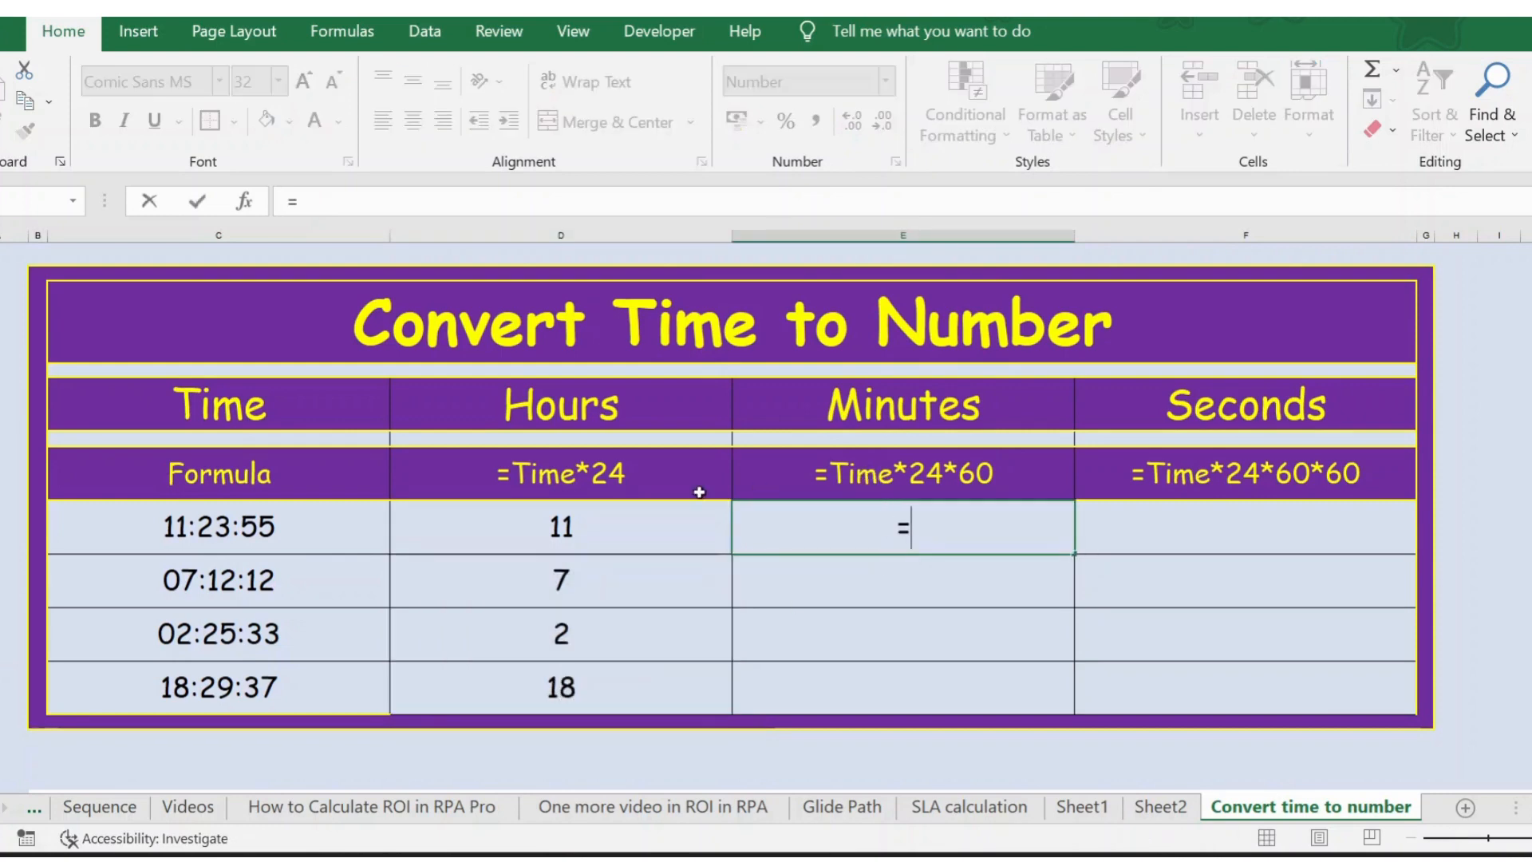
Start the Minutes formula in E8 as =C8*24*
click(217, 526)
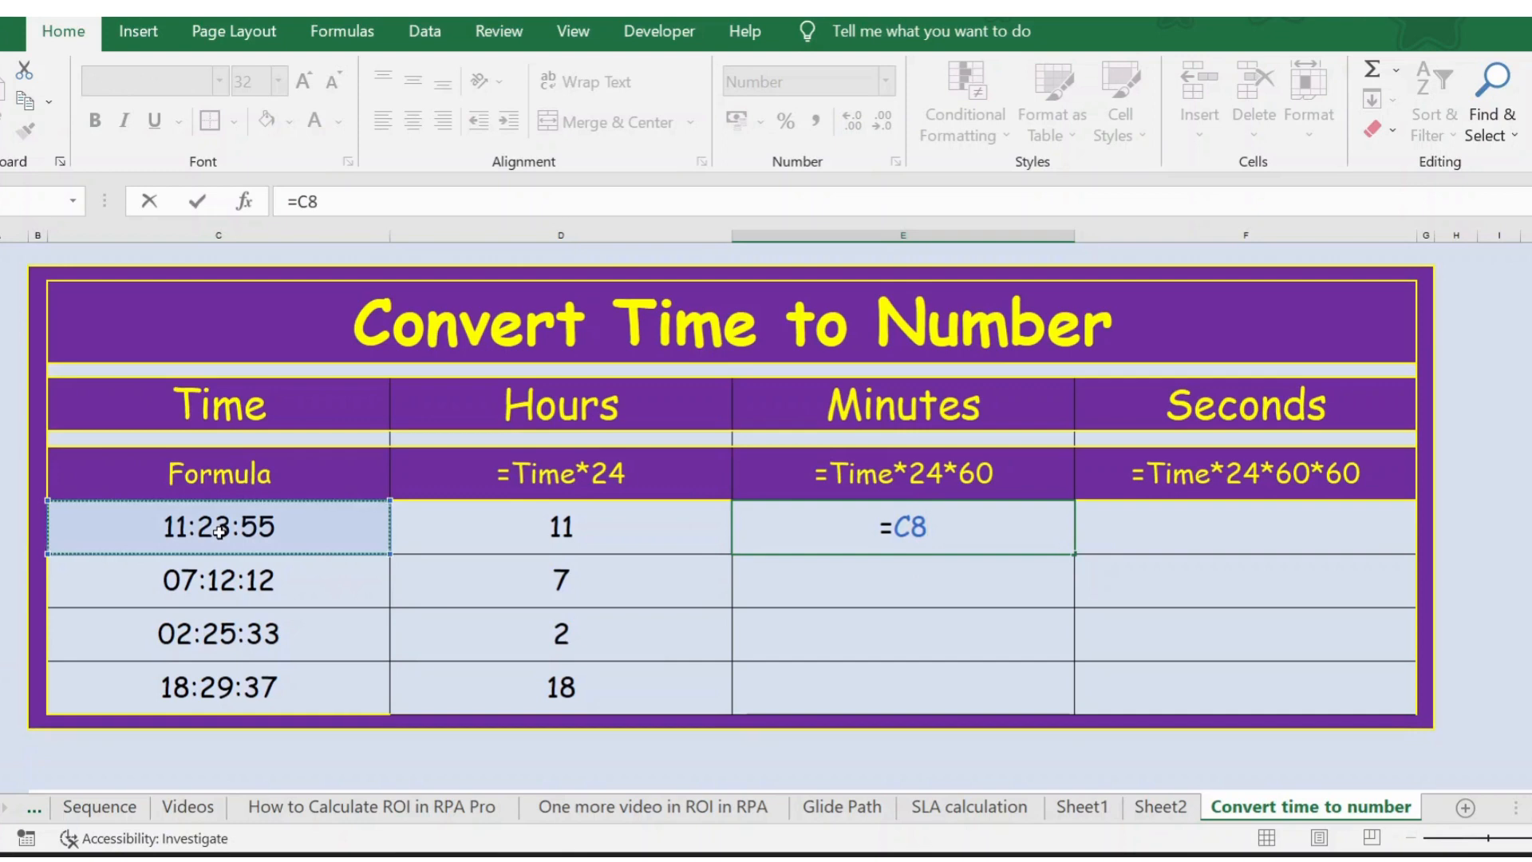
text(*)
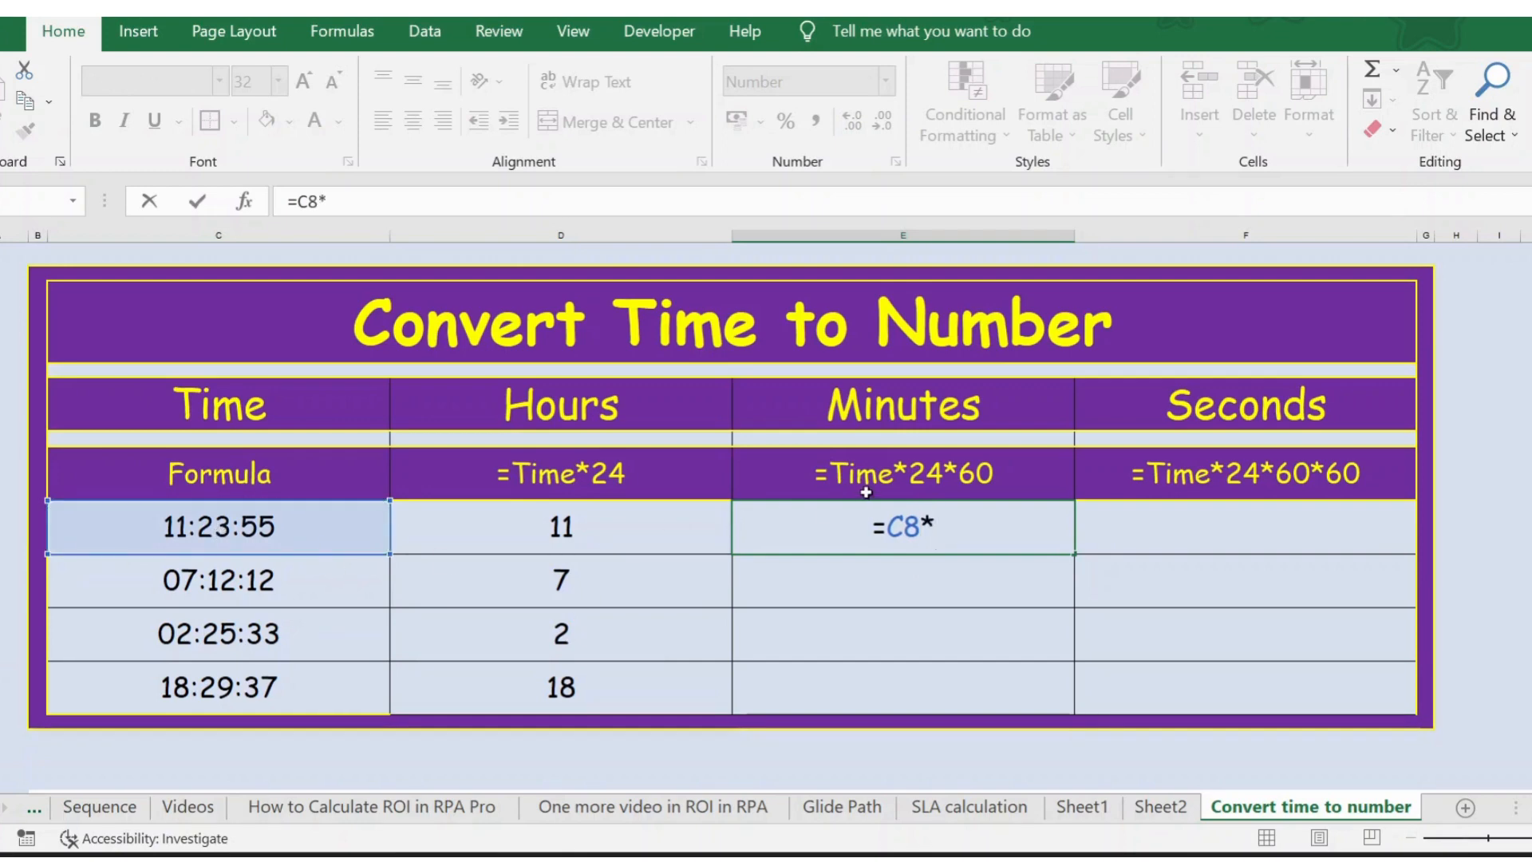
text(24*)
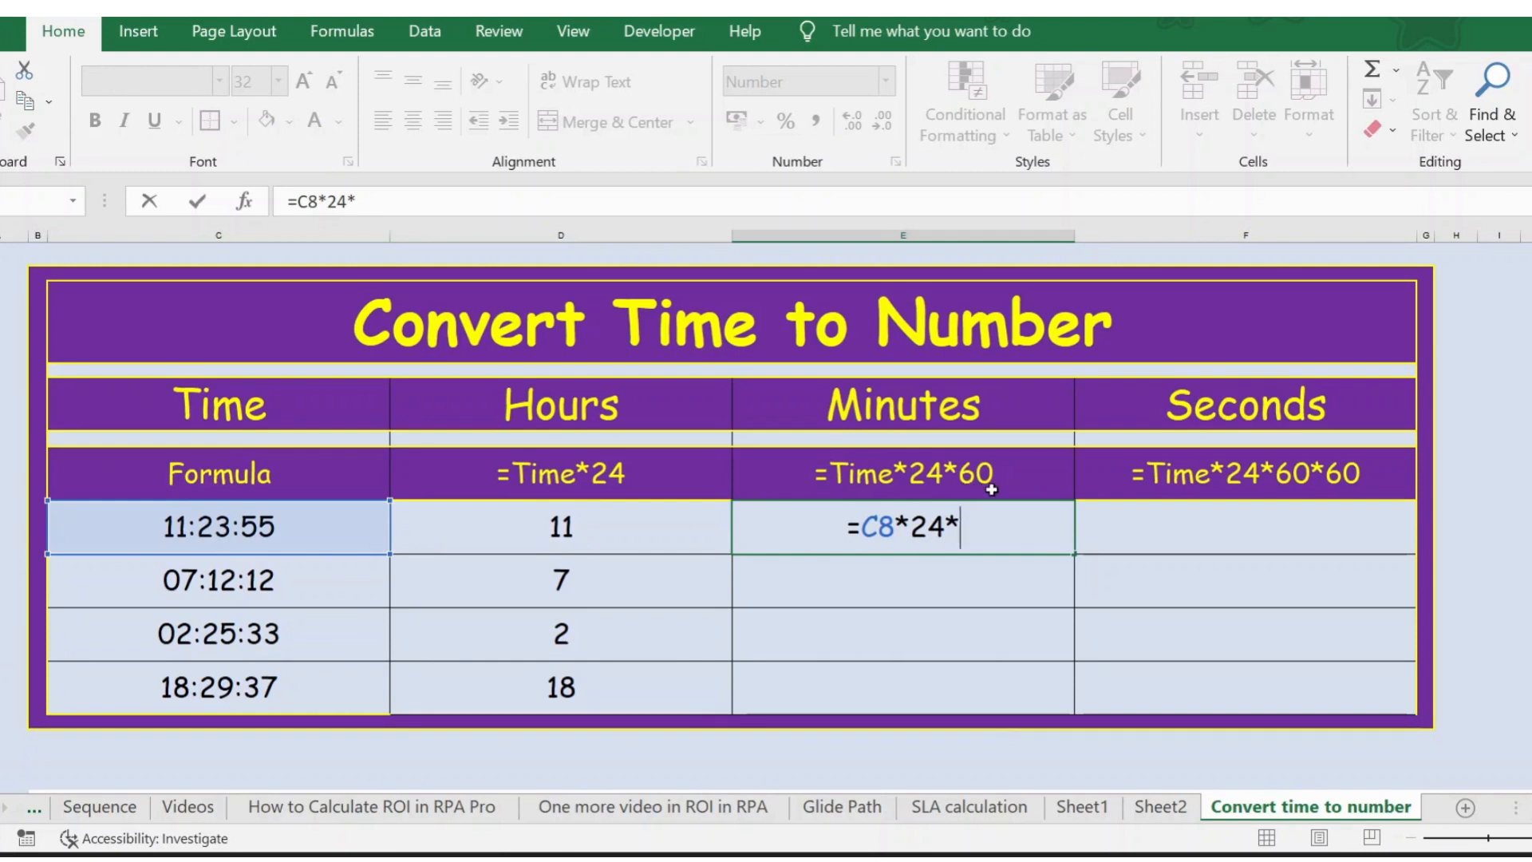
mouse_move(1005, 562)
text(=)
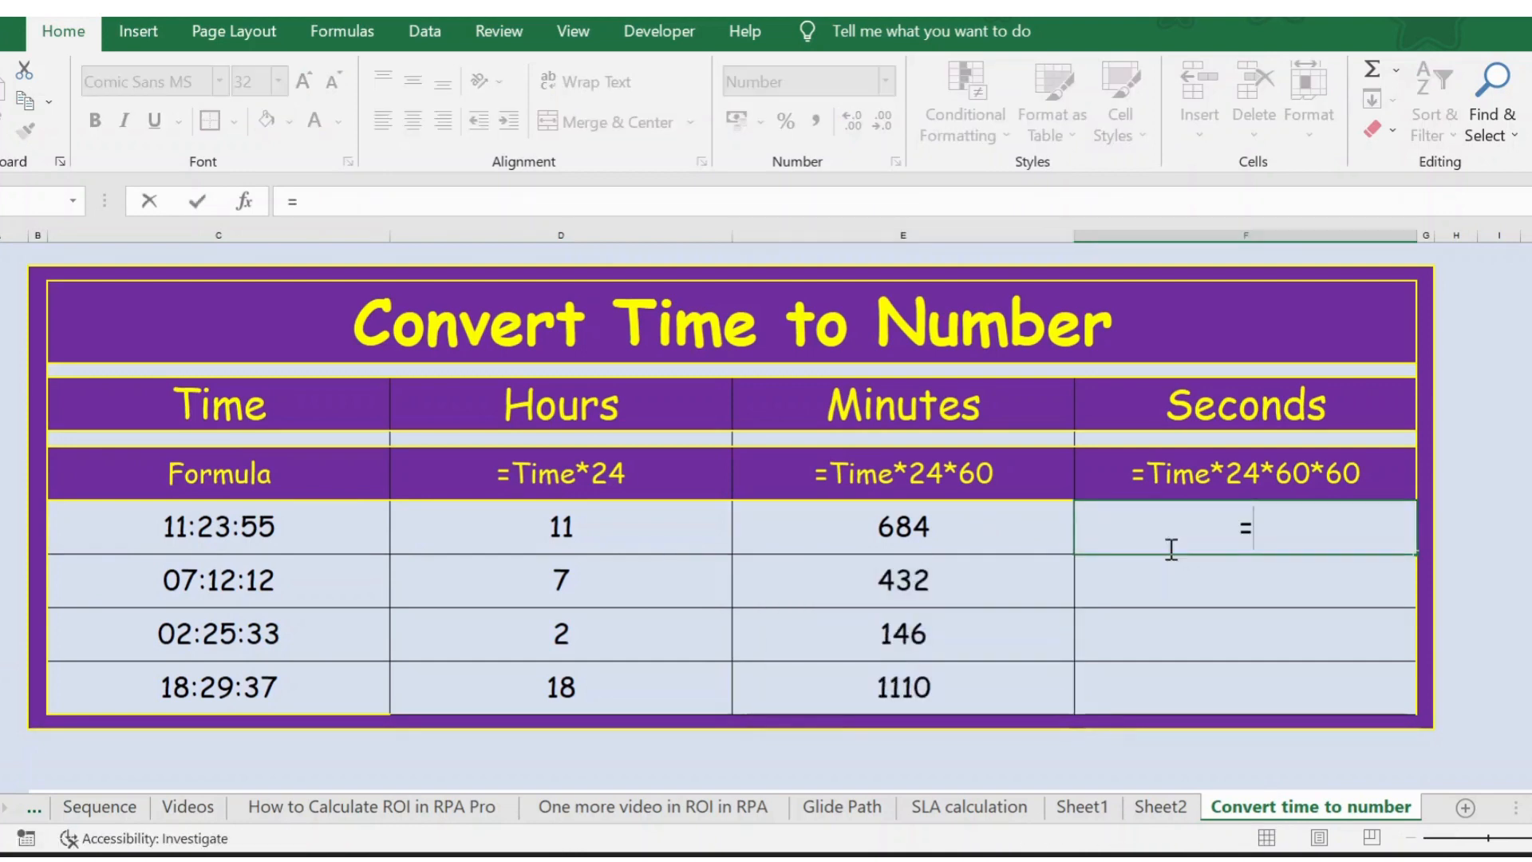
Enter =C8*24*60*60 in the first Seconds cell, F8, showing 41035
click(217, 526)
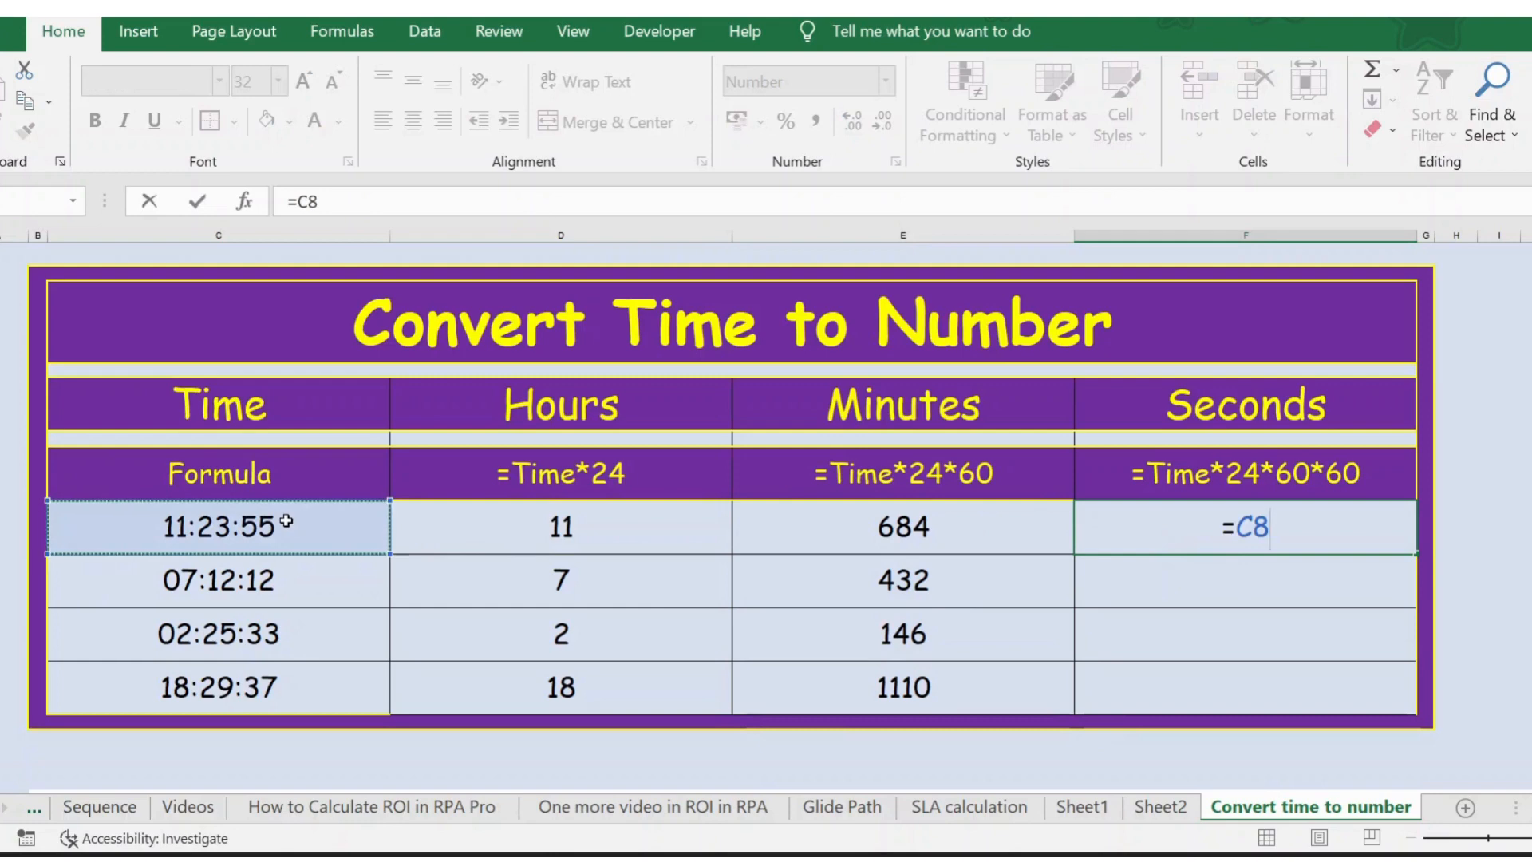
text(*24)
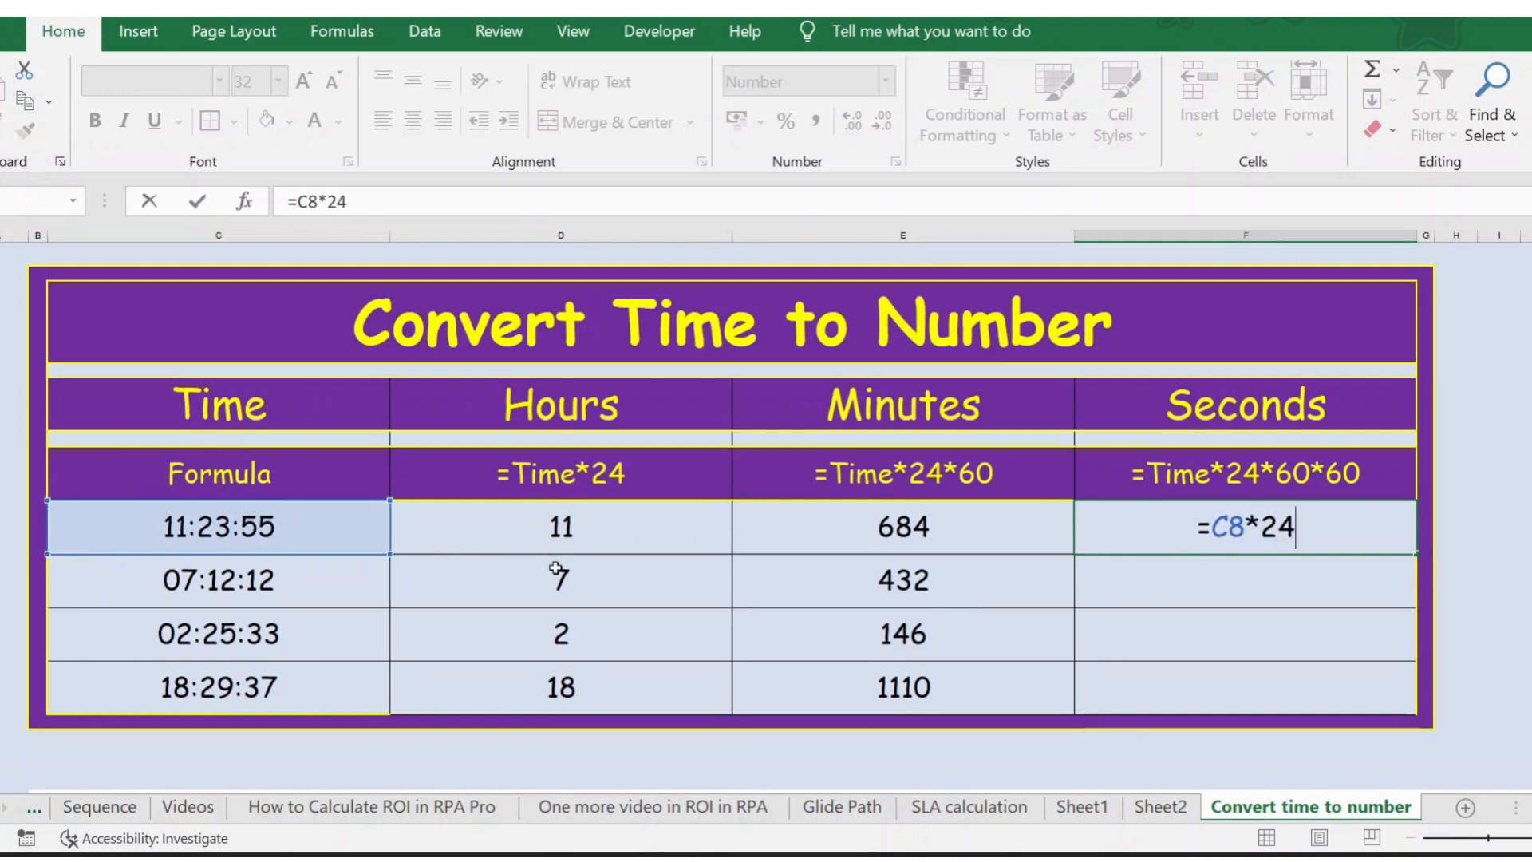
text(*)
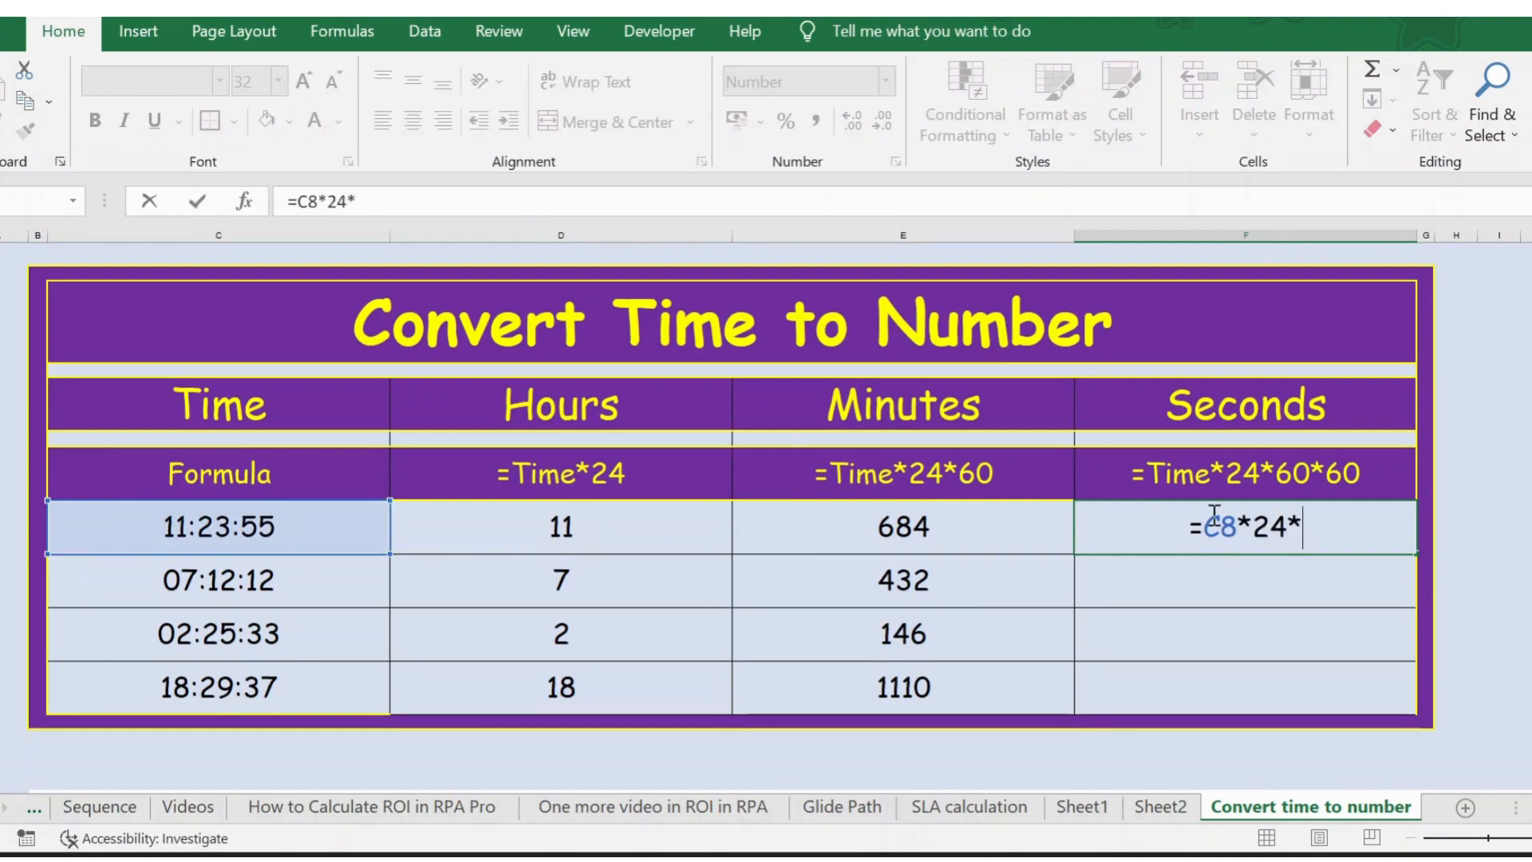
text(60)
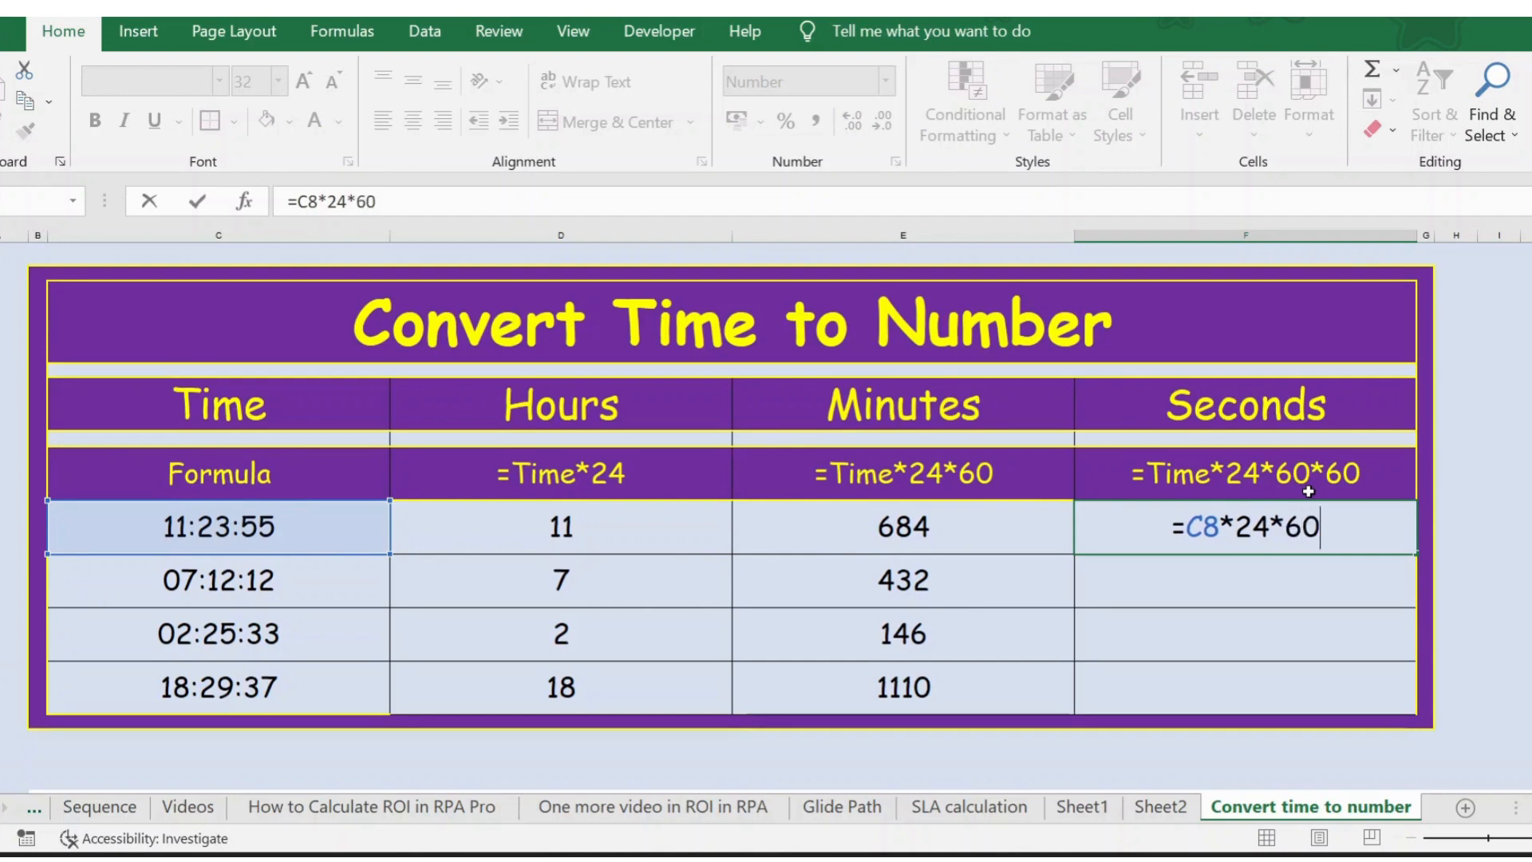
text(*)
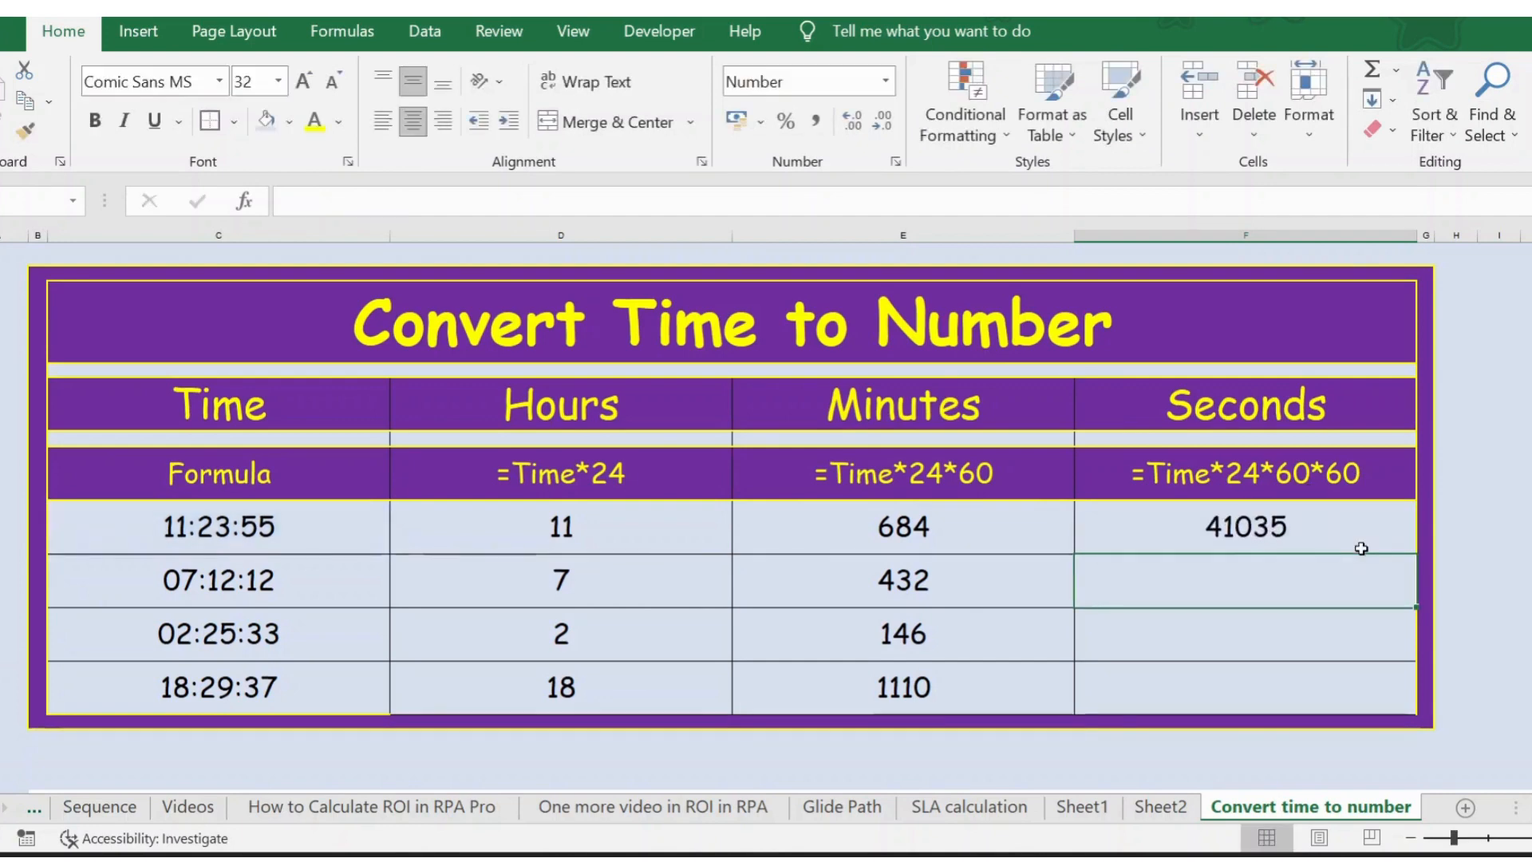
click(1244, 526)
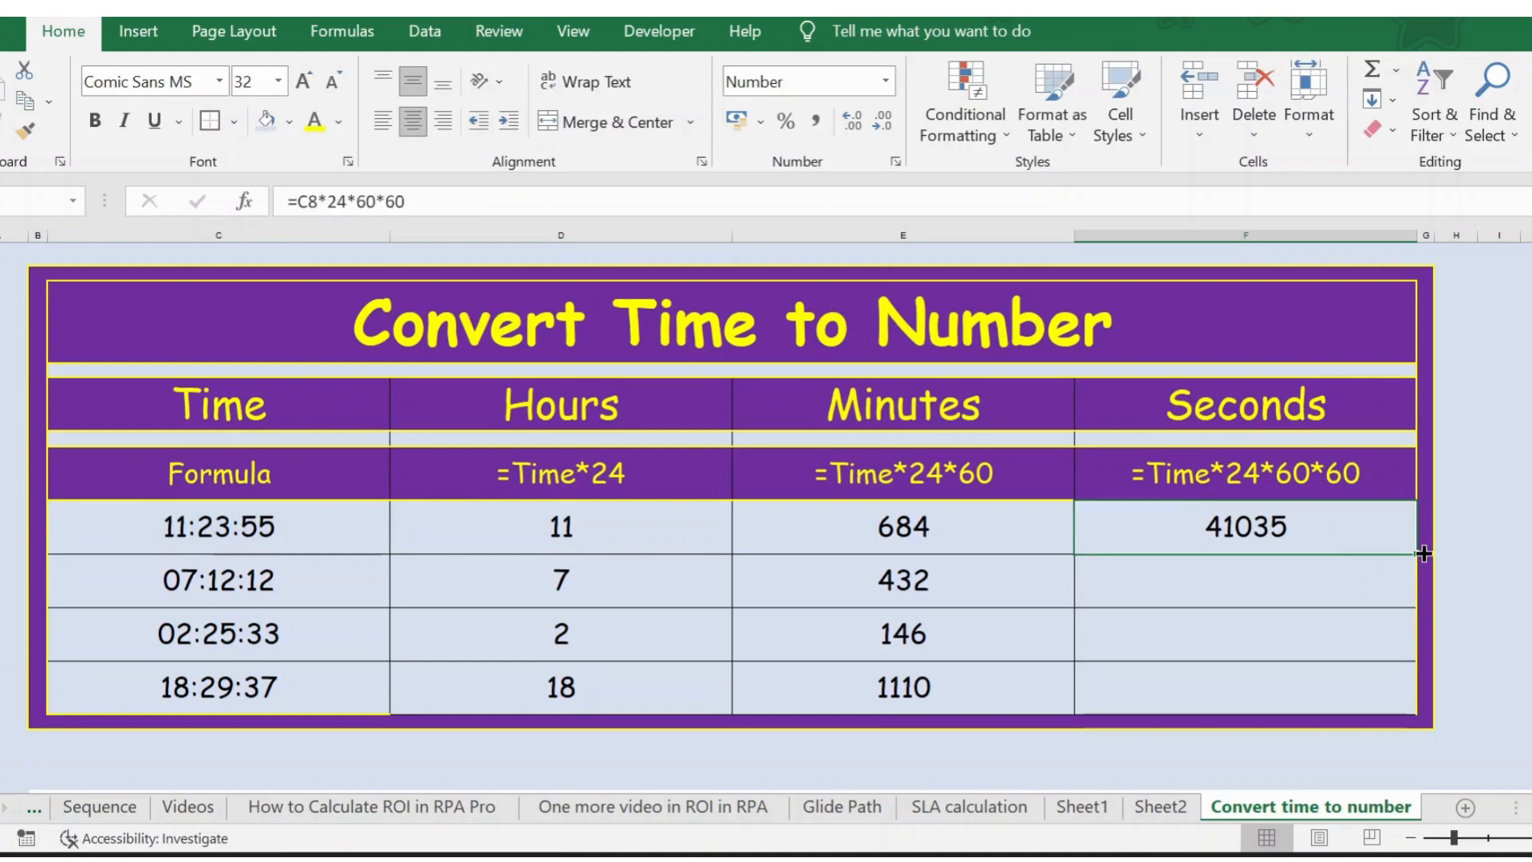